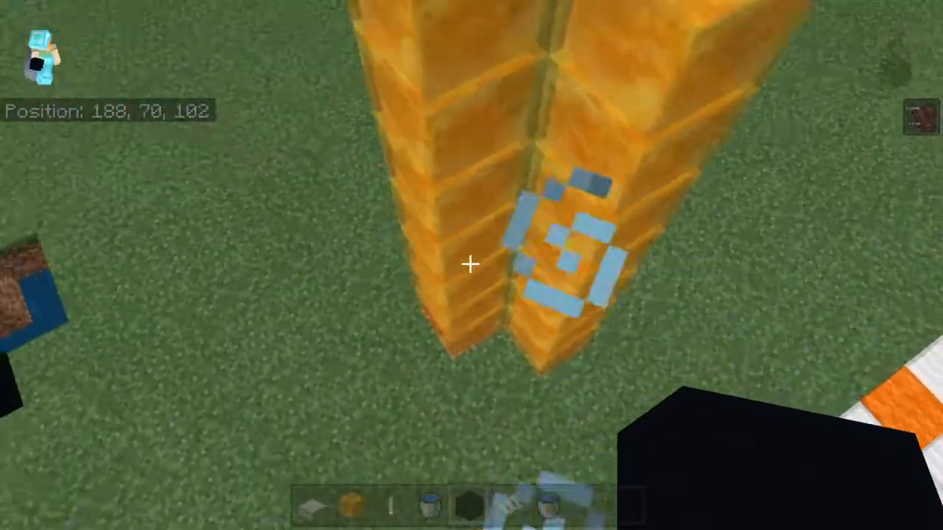
pyautogui.moveTo(471, 265)
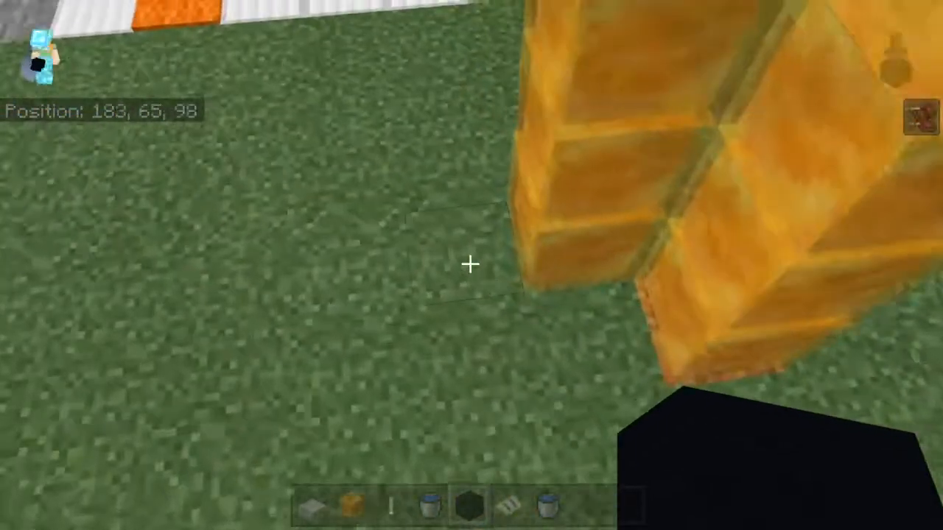